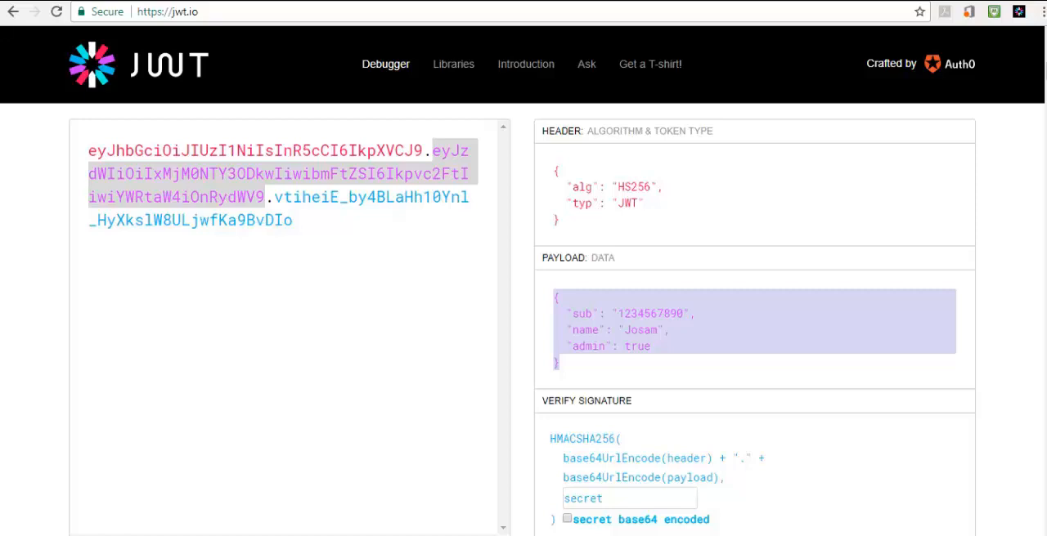
- Install the JWT Debugger Chrome extension from the banner and confirm the installation popup
scroll("down", 3)
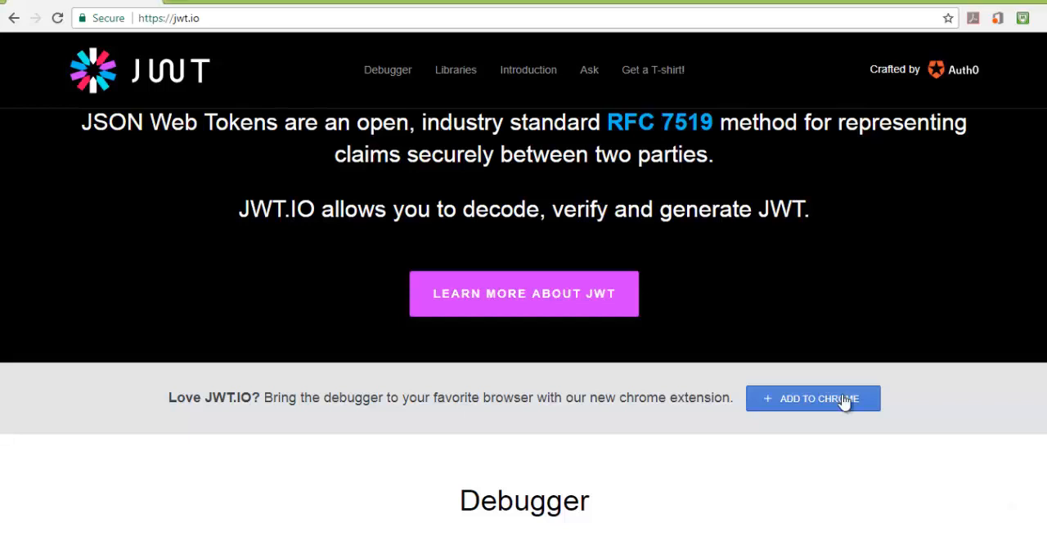
left_click(811, 399)
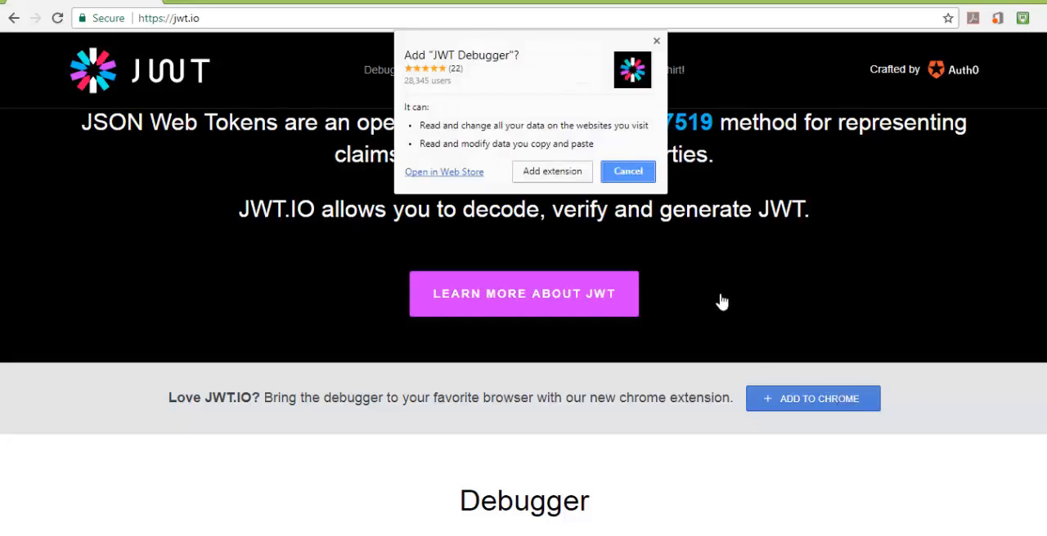
left_click(551, 170)
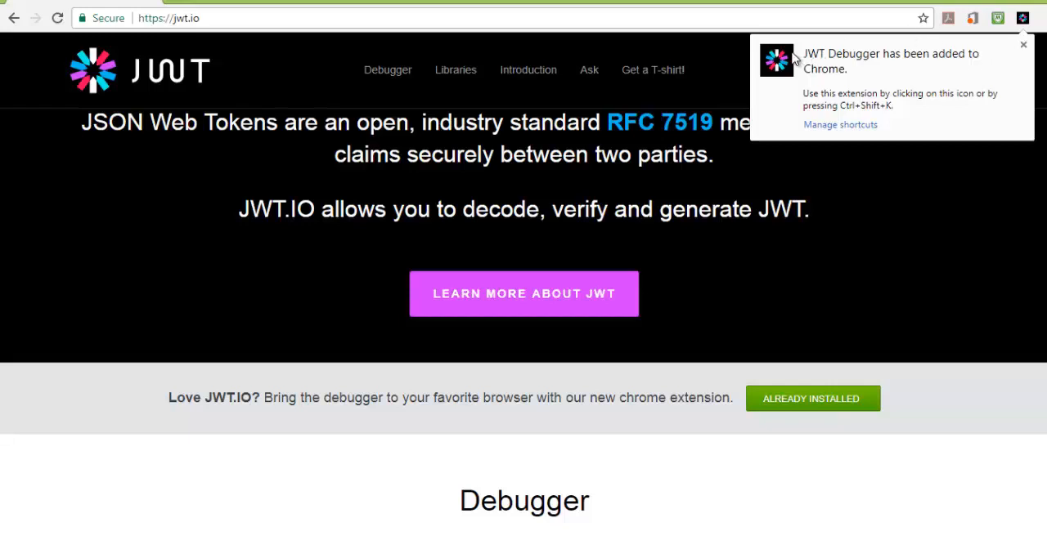
mouse_move(915, 46)
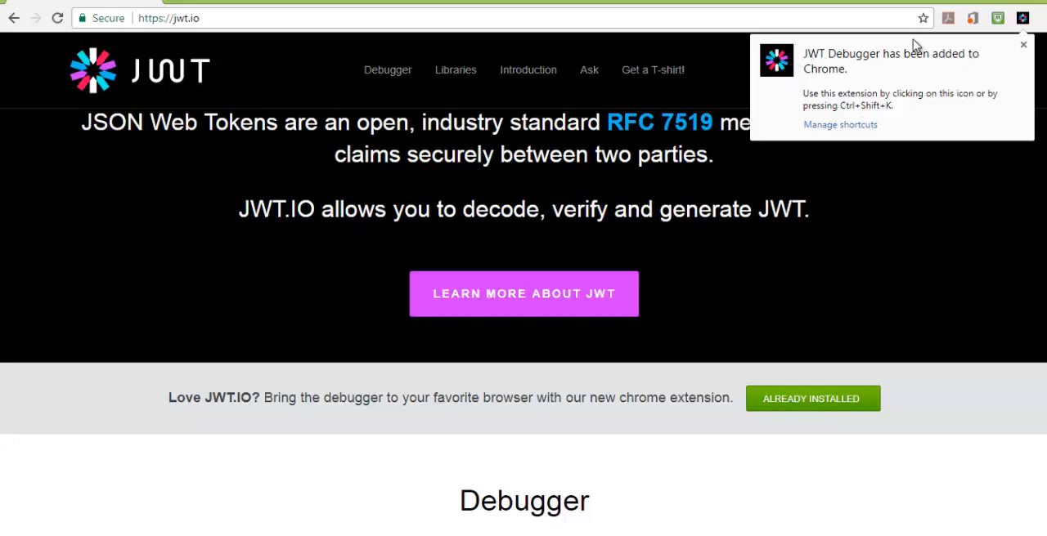
mouse_move(1024, 46)
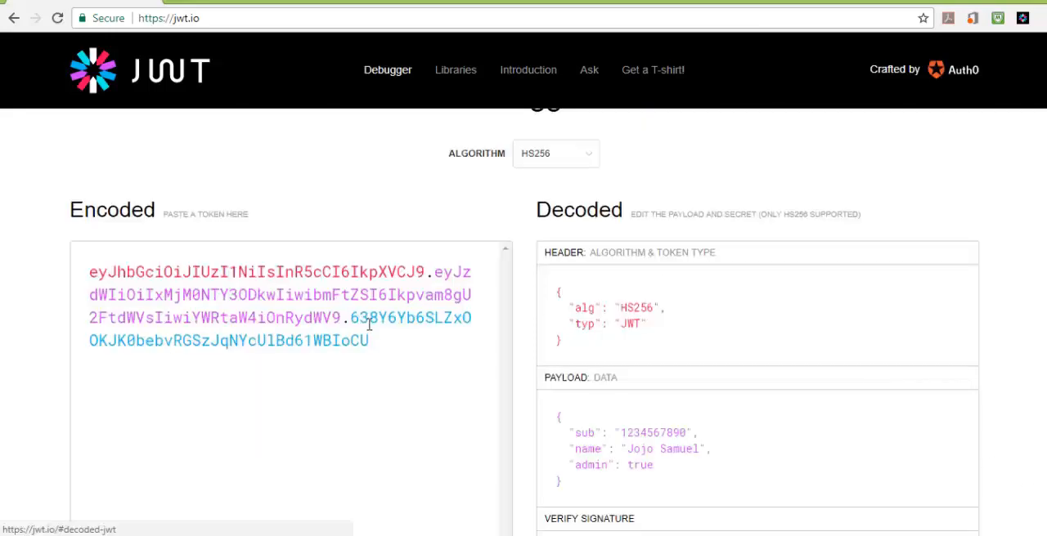
mouse_move(903, 216)
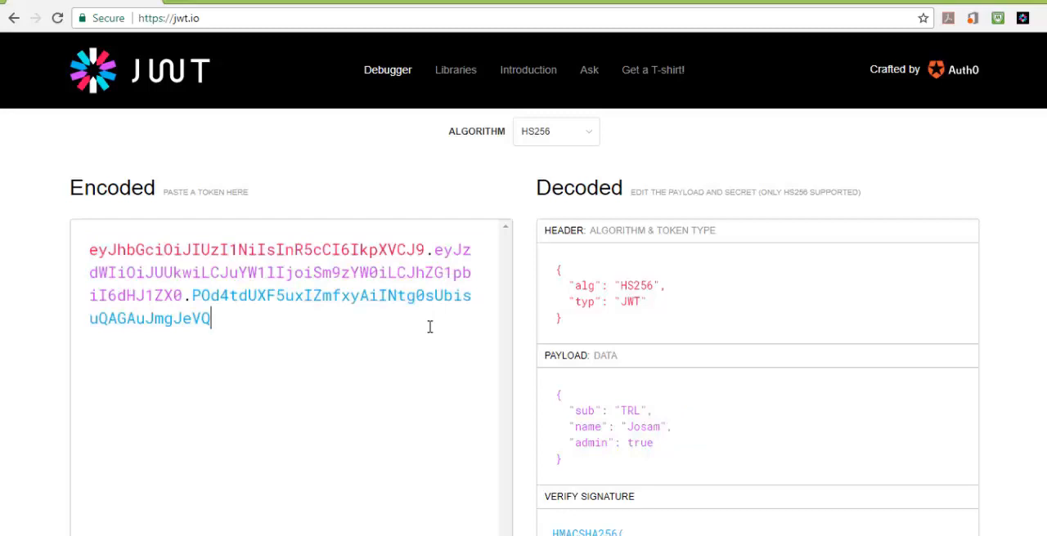
mouse_move(624, 416)
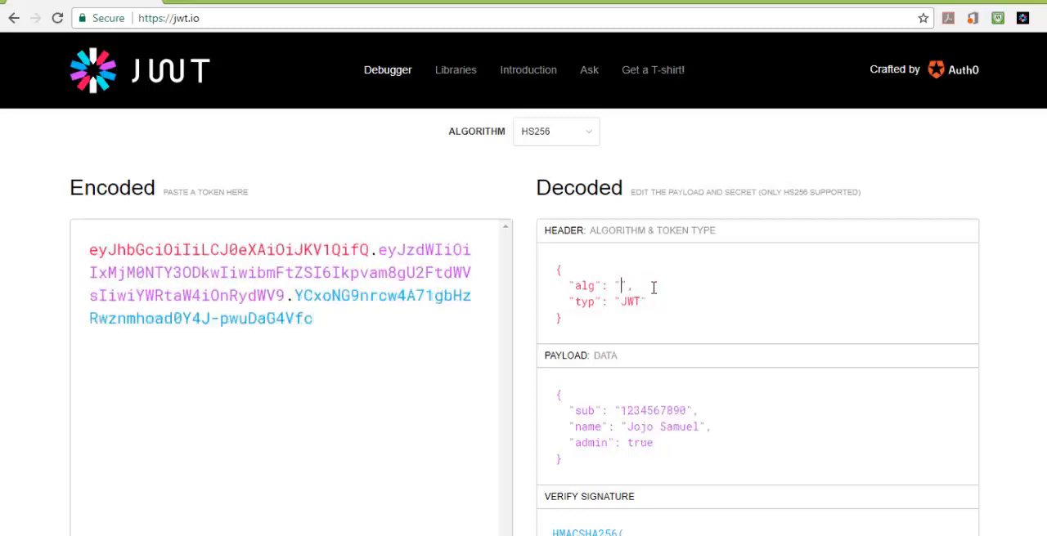
- Enter RS256 as the alg value in the decoded HEADER, regenerating the encoded token
type("R")
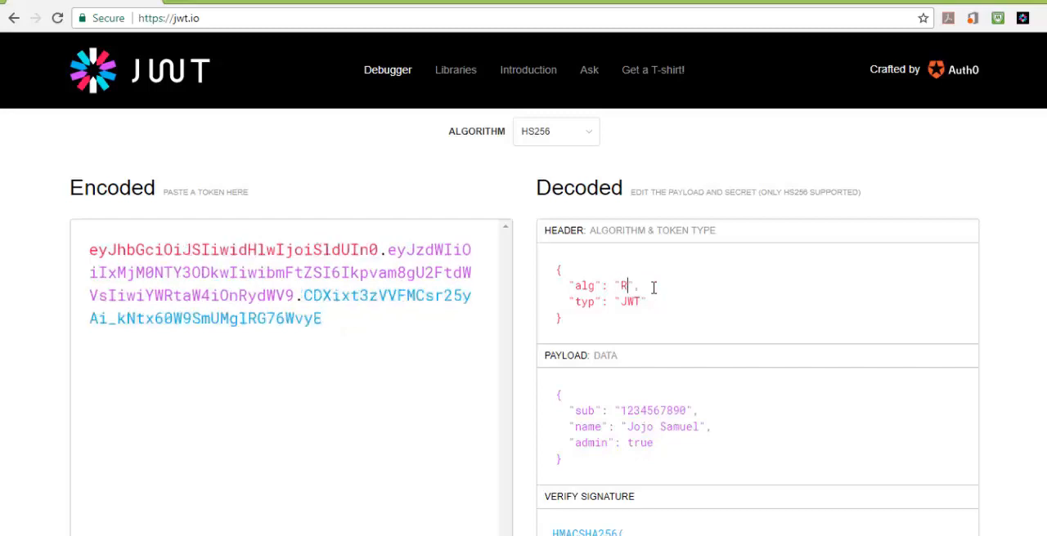
type("S2")
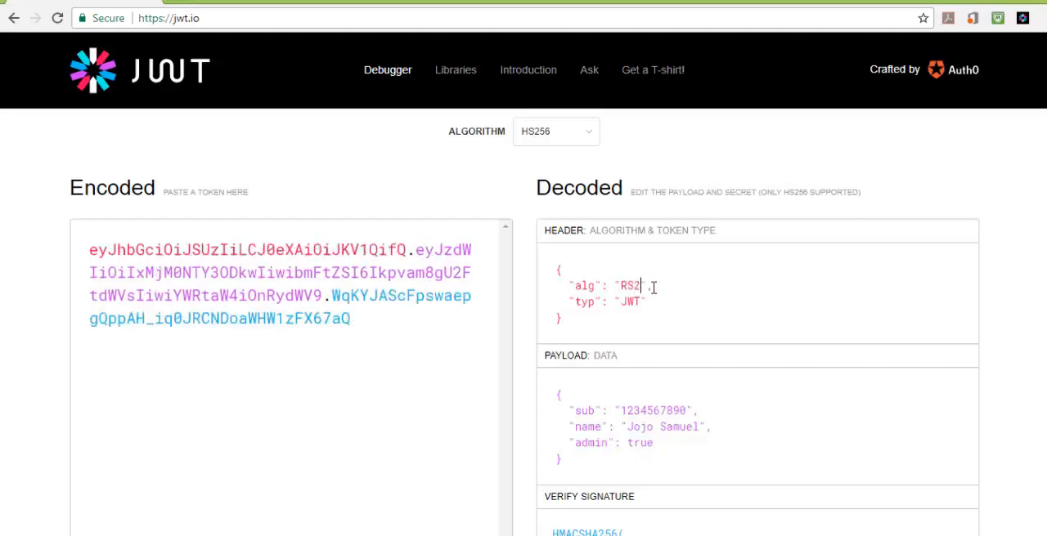
type("56")
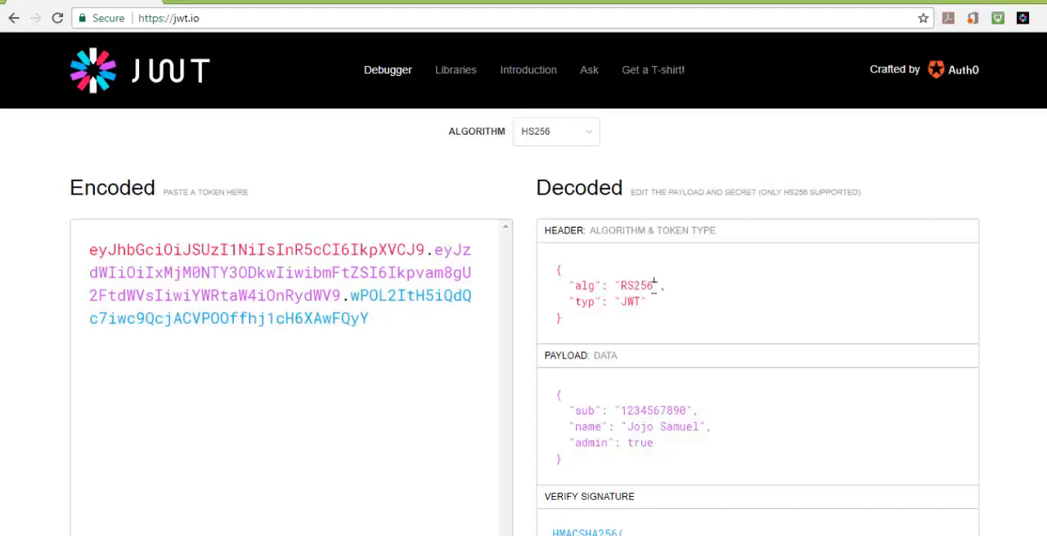